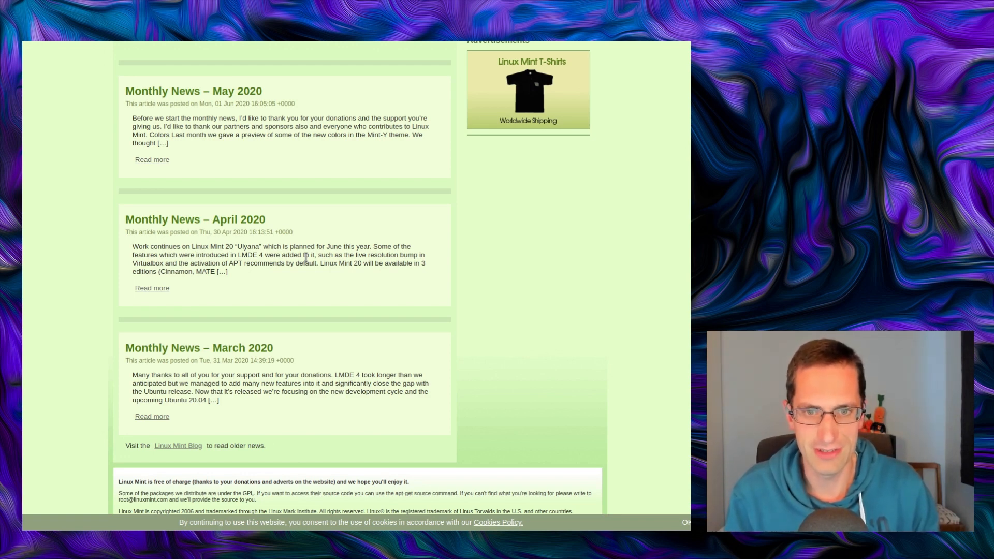
Step: Open the Monthly News – May 2020 article from the blog listing
click(152, 159)
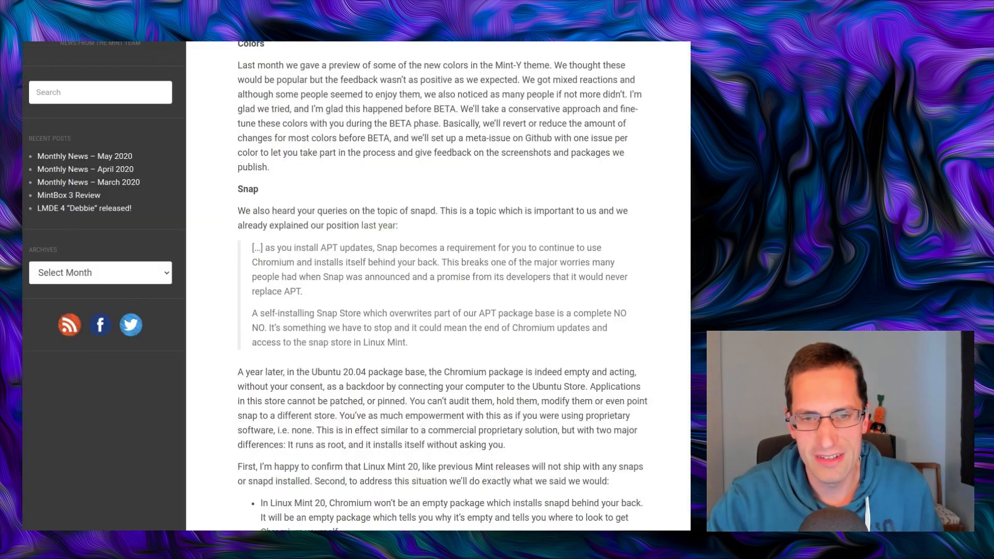
mouse_move(403, 239)
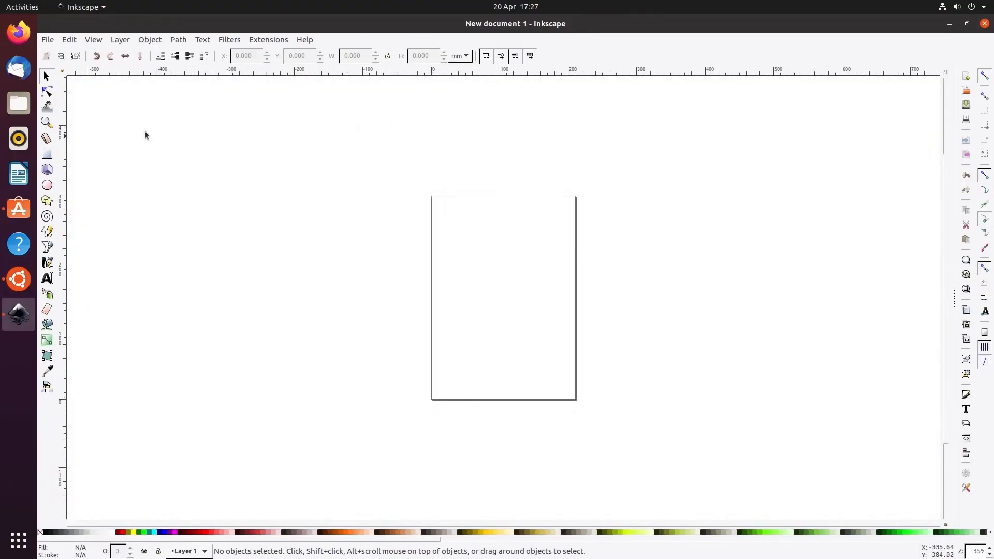
click(267, 40)
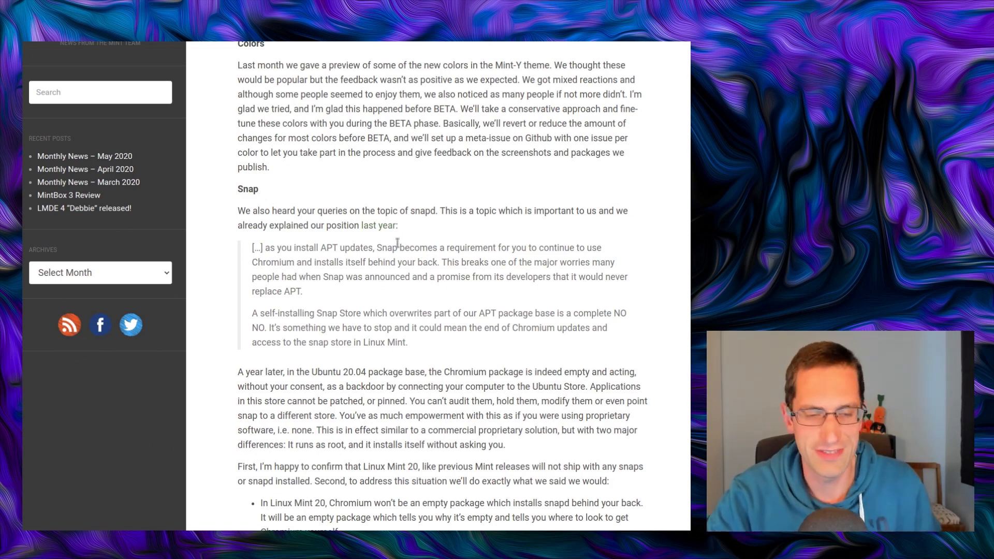
mouse_move(341, 195)
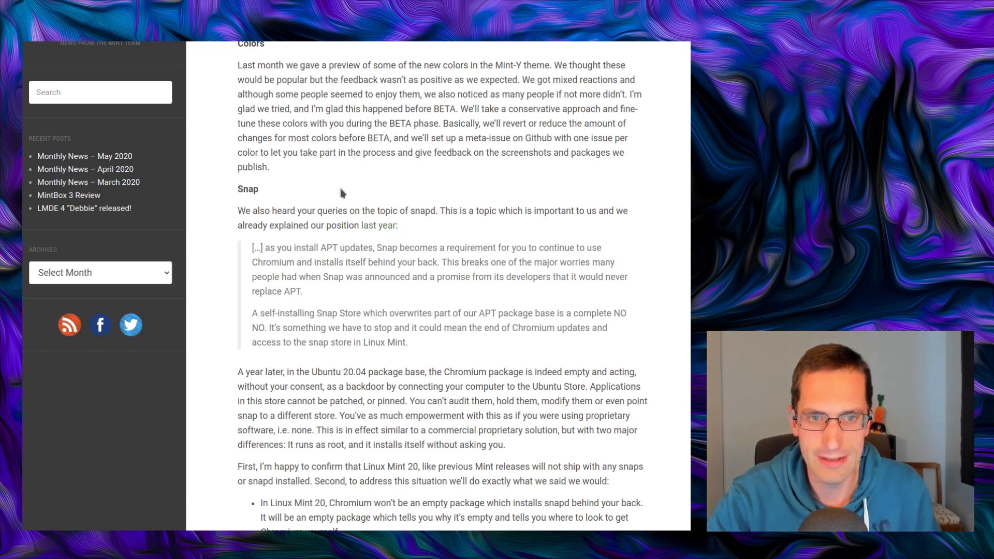
mouse_move(346, 197)
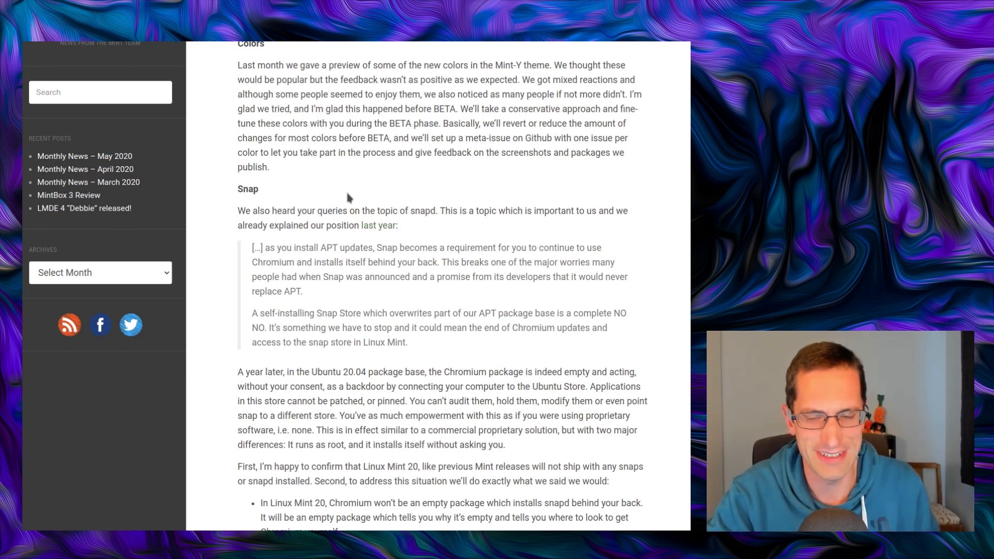
mouse_move(379, 191)
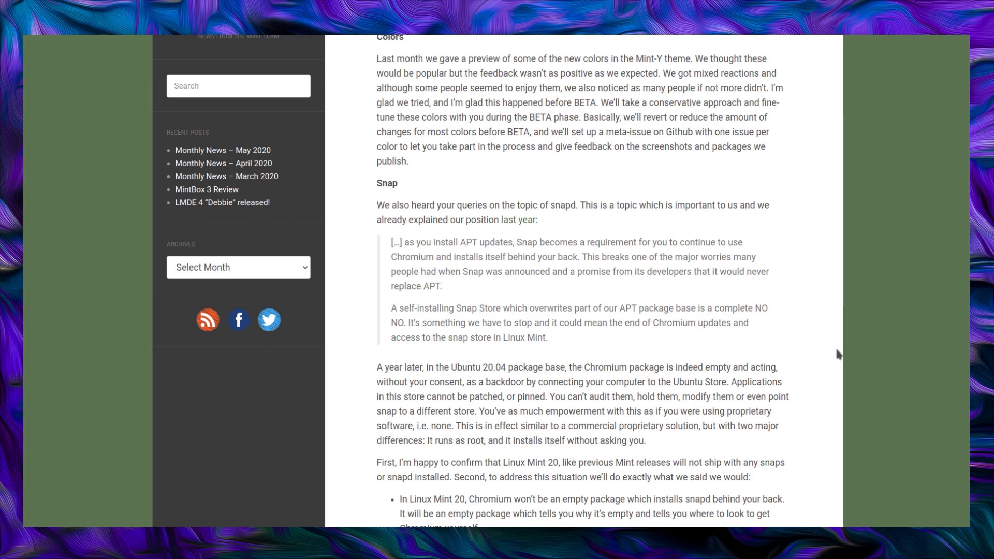
Step: Scroll past the quoted block to the bullet list and the NVIDIA heading
scroll(down, 3)
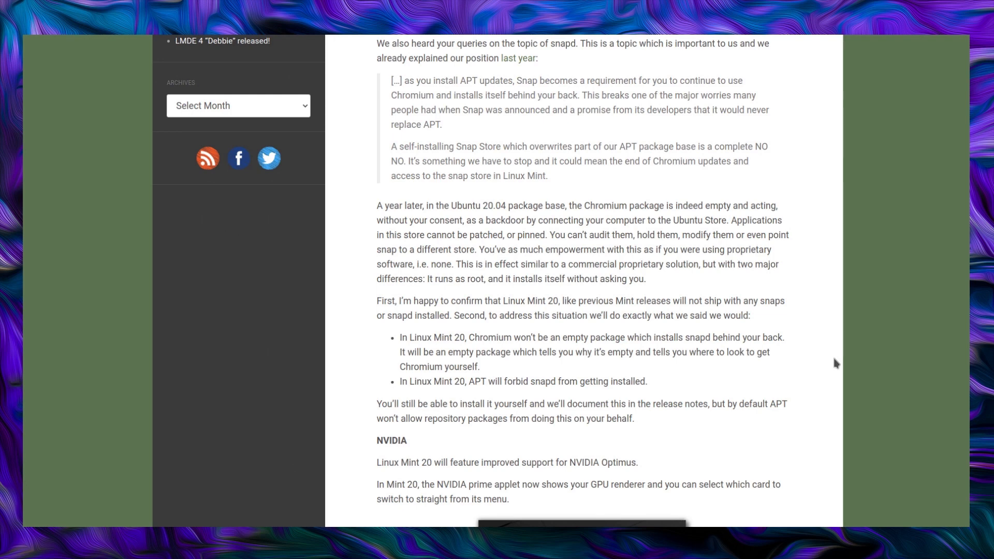
mouse_move(838, 369)
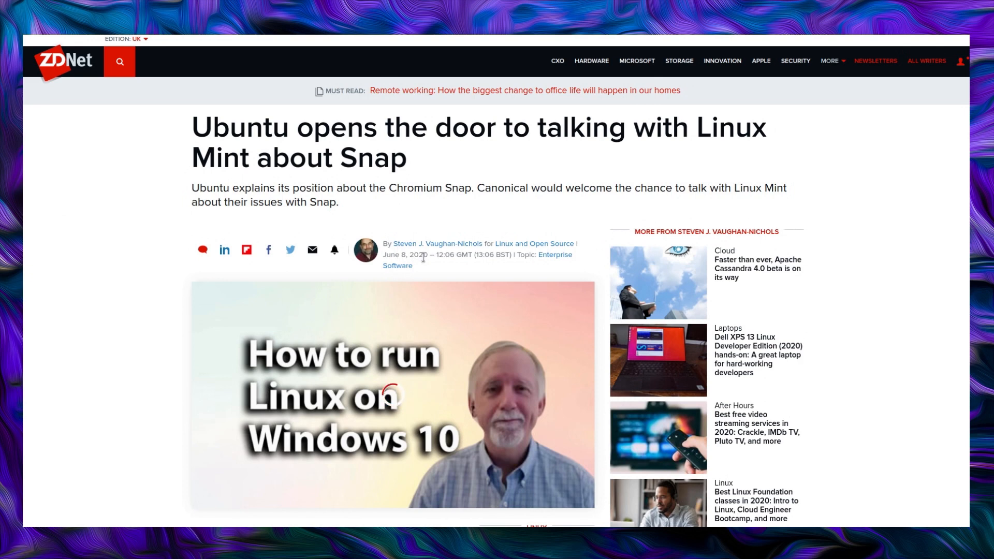
mouse_move(423, 265)
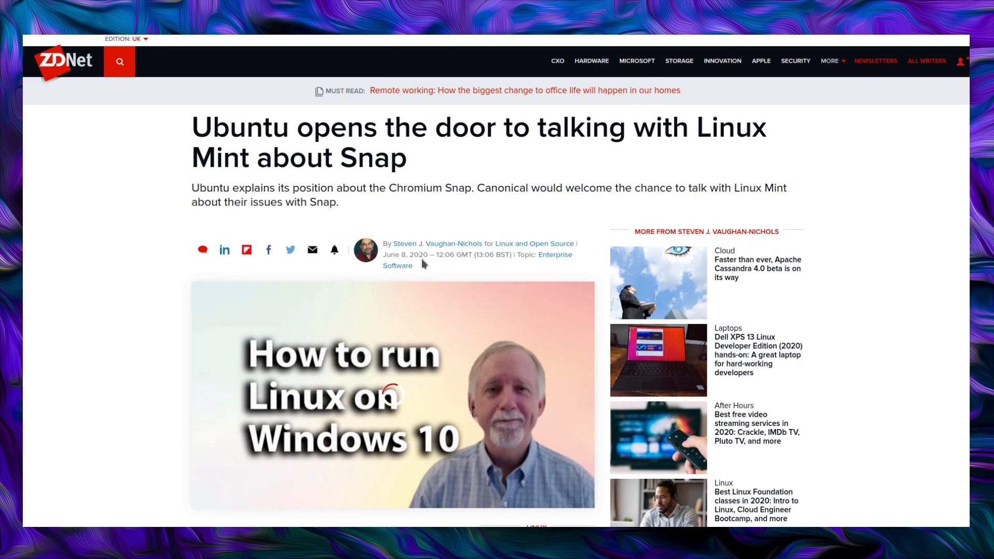
mouse_move(179, 273)
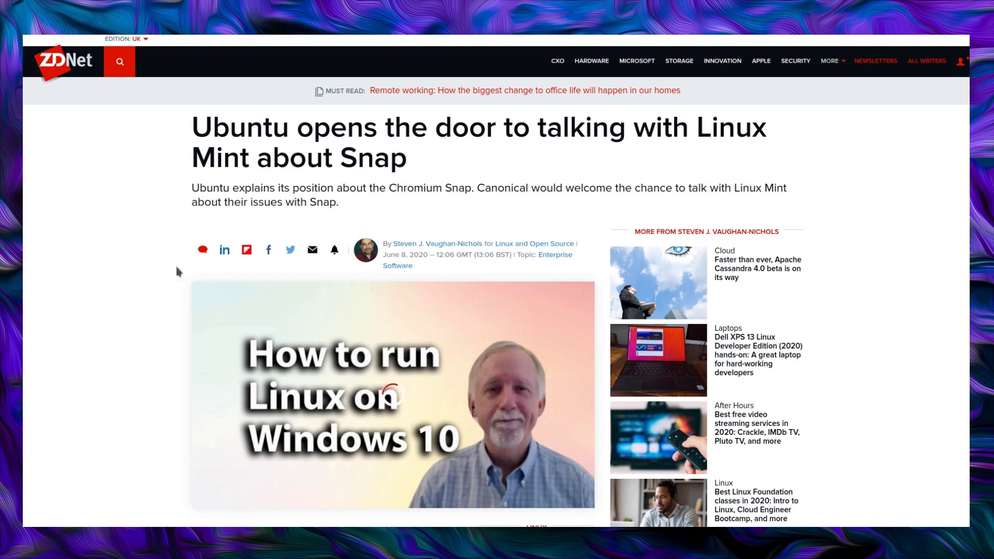
Step: Scroll past the header image to the Canonical representative's quoted reply
scroll(down, 3)
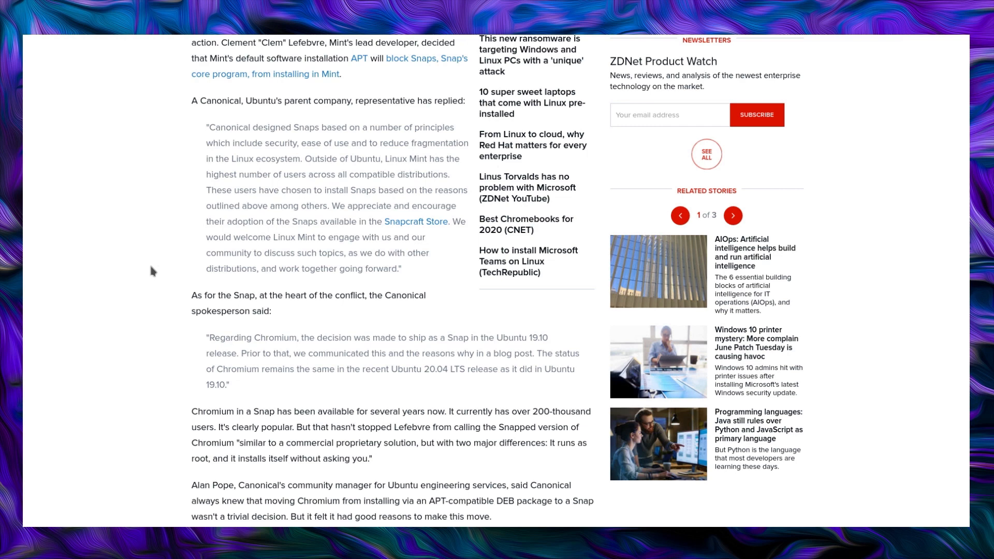
Step: Scroll to Pope's explanation of maintaining Chromium across Ubuntu releases and architectures
scroll(down, 3)
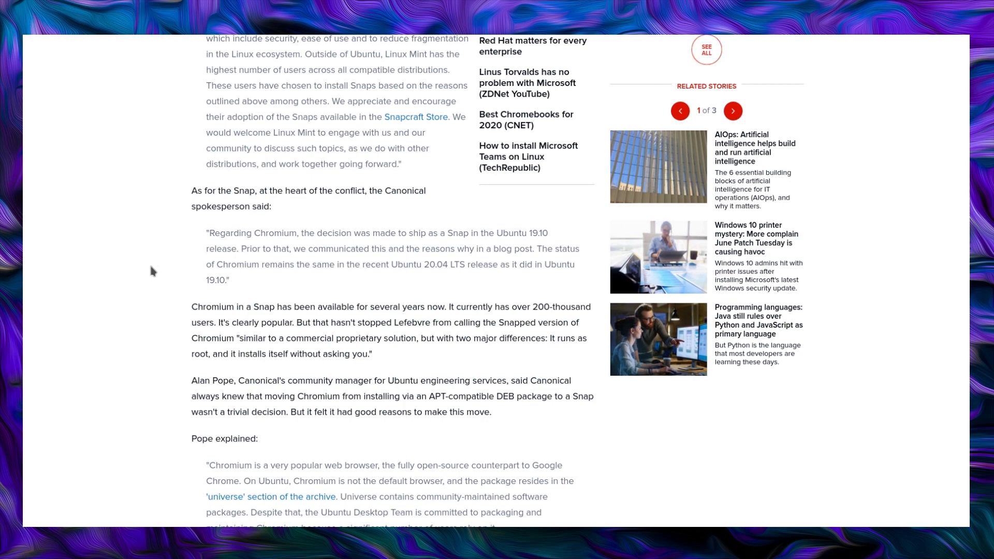
scroll(down, 3)
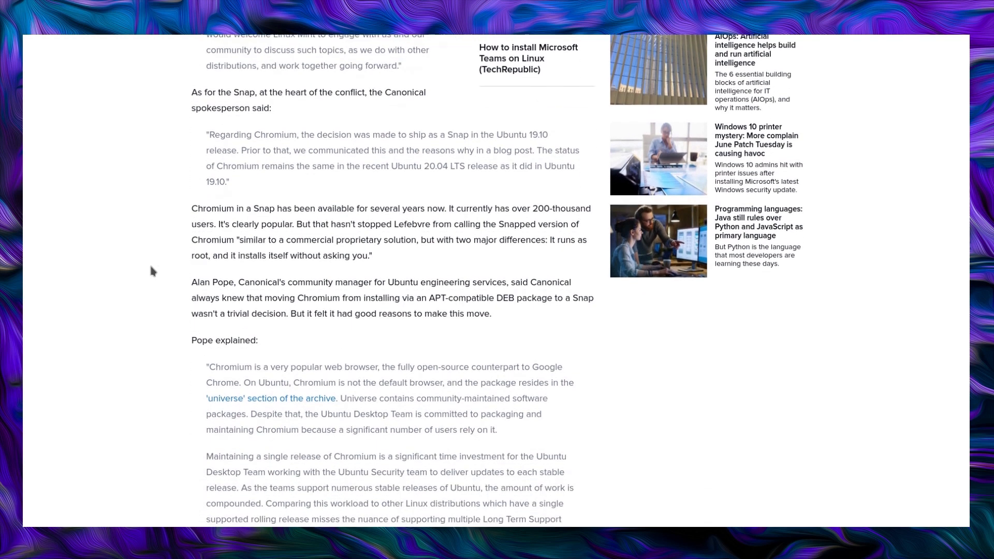
scroll(up, 3)
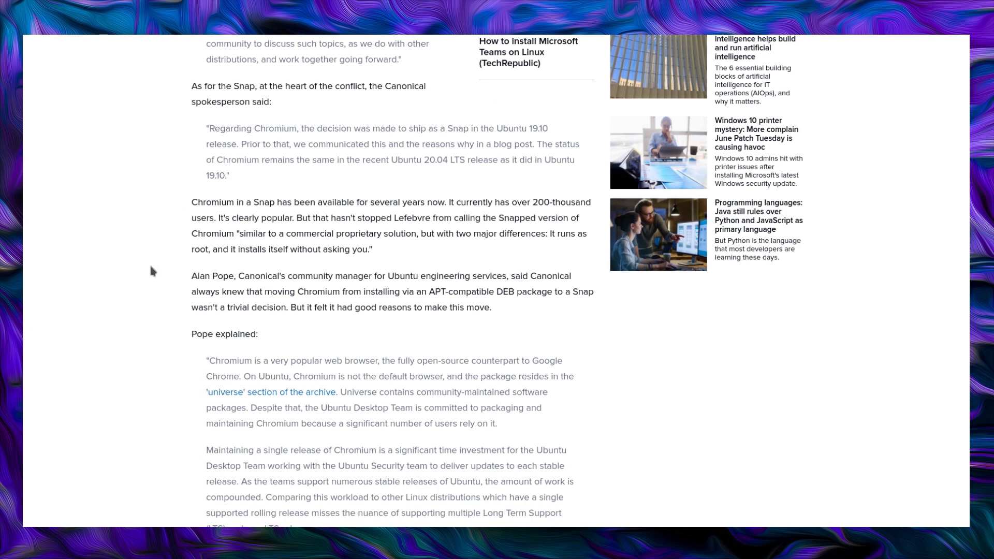
scroll(down, 3)
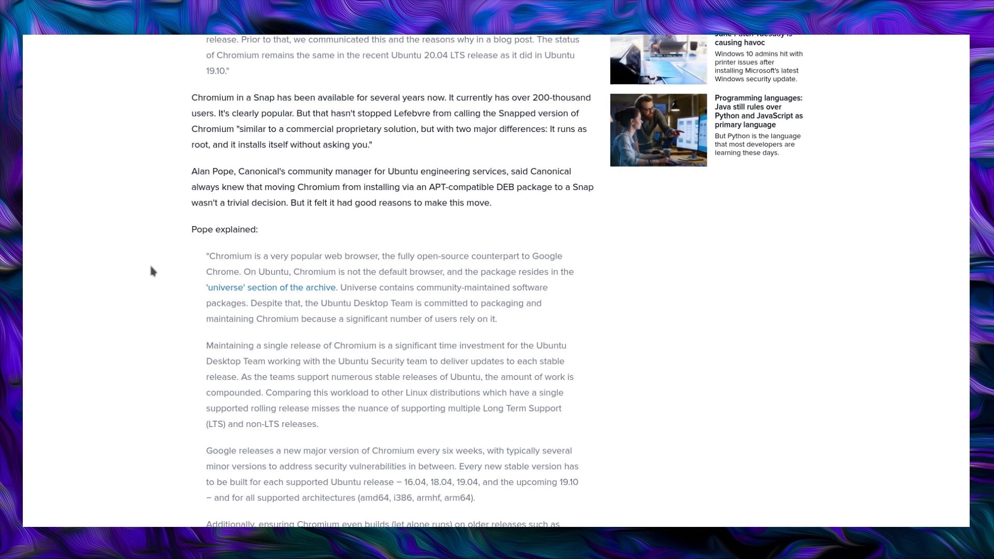
Step: Scroll to the 'So, Pope summarized' bullets on Snaps, release channels and sandboxing
scroll(down, 3)
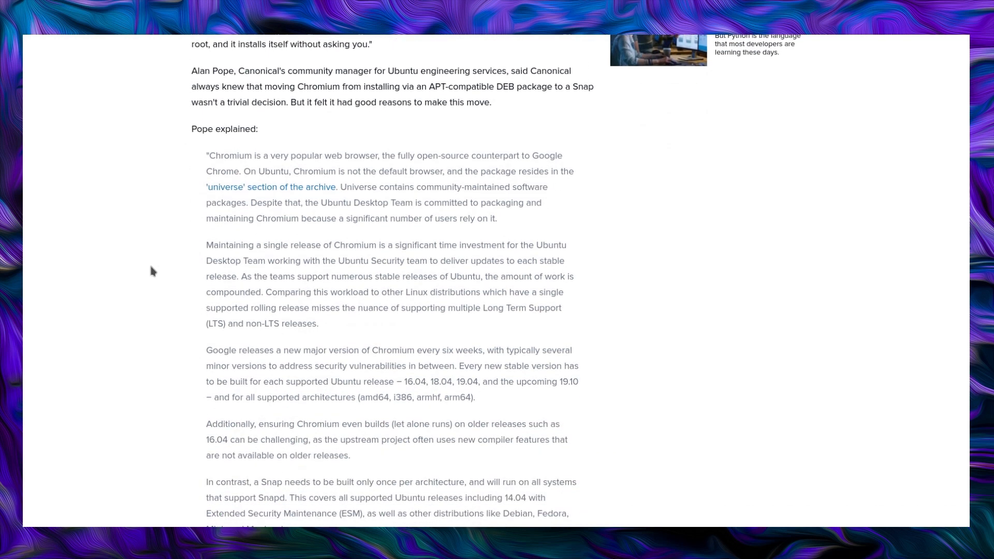
scroll(down, 3)
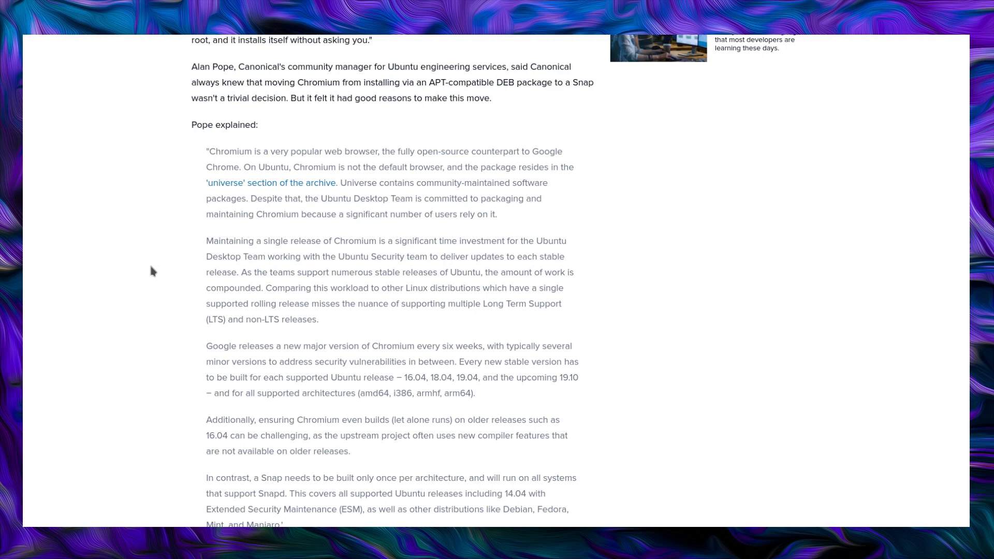
scroll(down, 3)
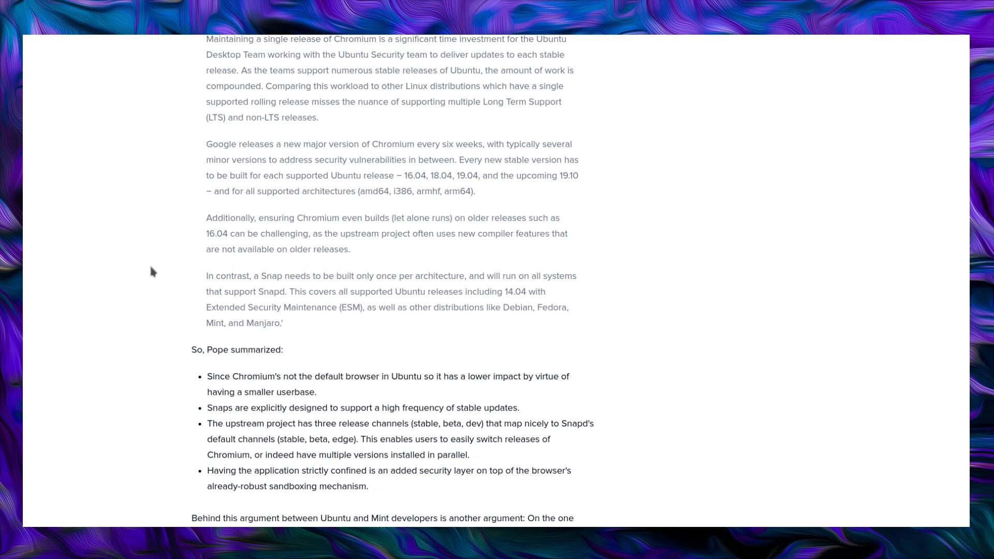
Step: Scroll to the paragraphs on containerized delivery with Snap and Flatpak versus DEB and RPM
scroll(down, 3)
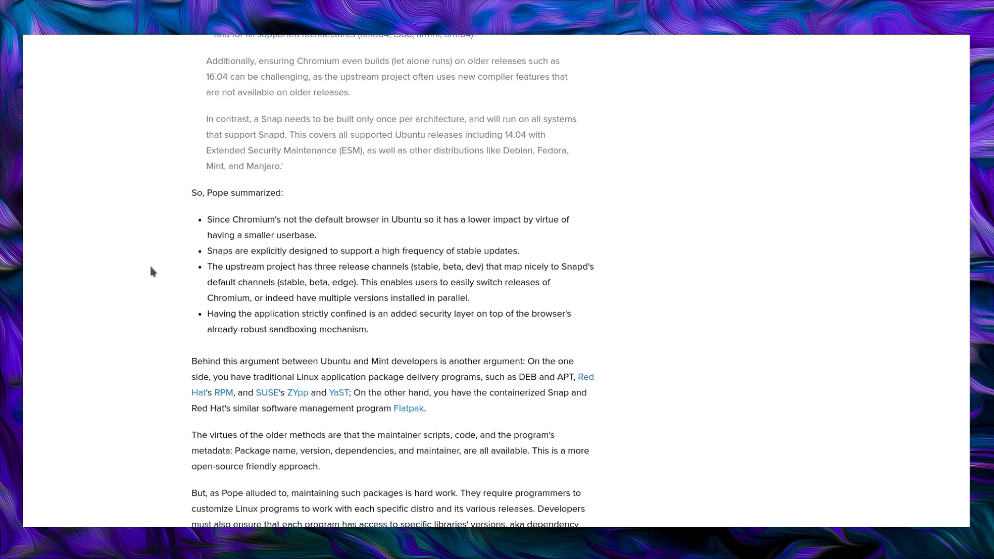
scroll(down, 3)
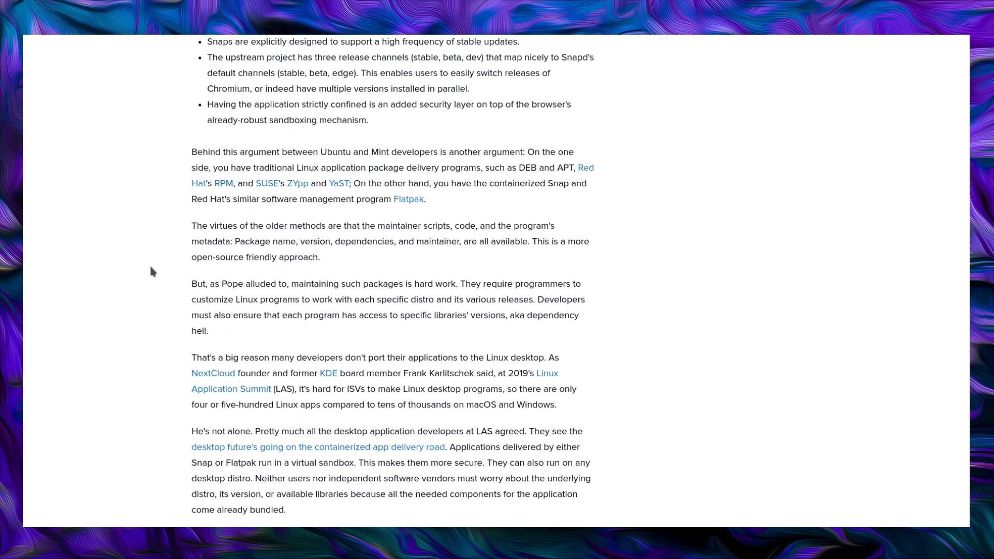
scroll(down, 3)
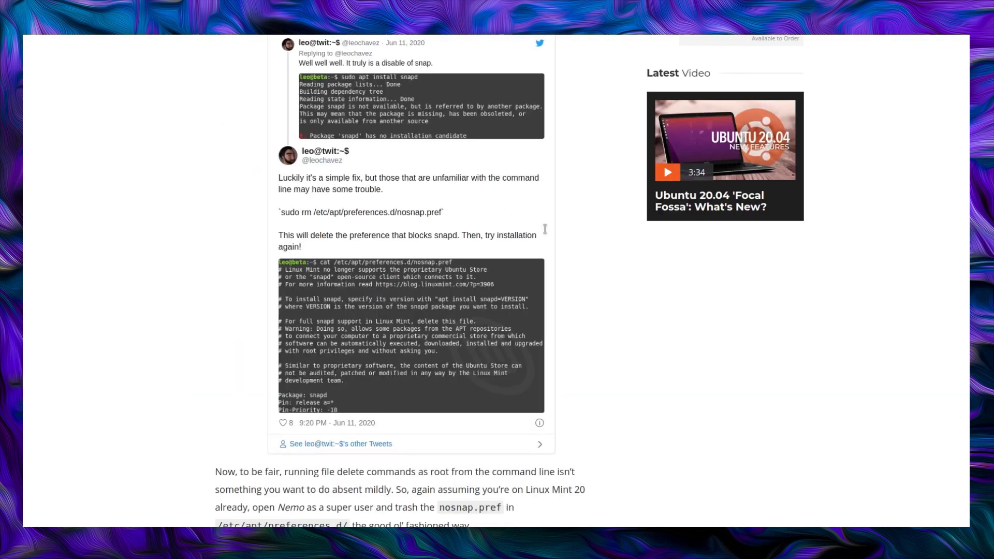
mouse_move(555, 231)
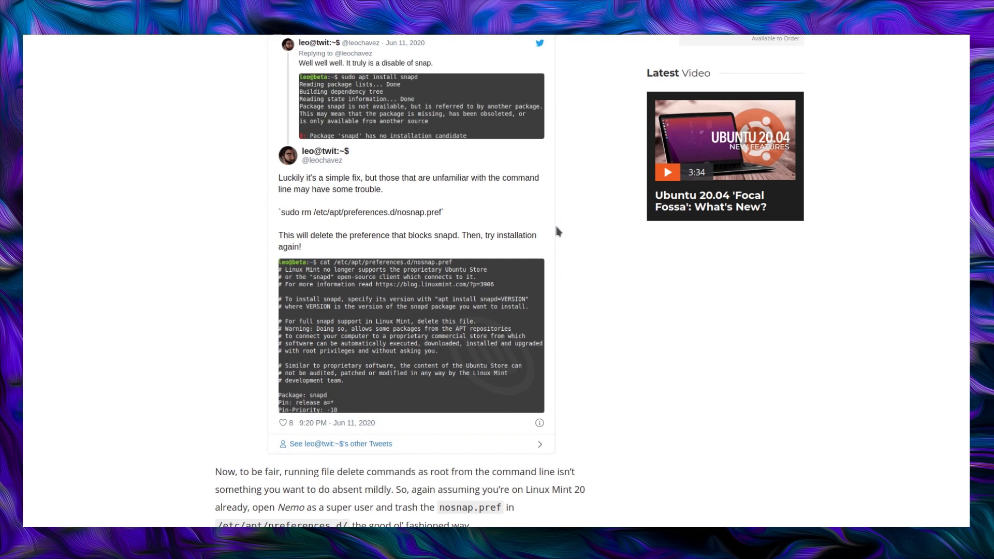
Step: Scroll to 'Nuke the file from orbit' with the nosnap.pref tweet and file contents
scroll(down, 3)
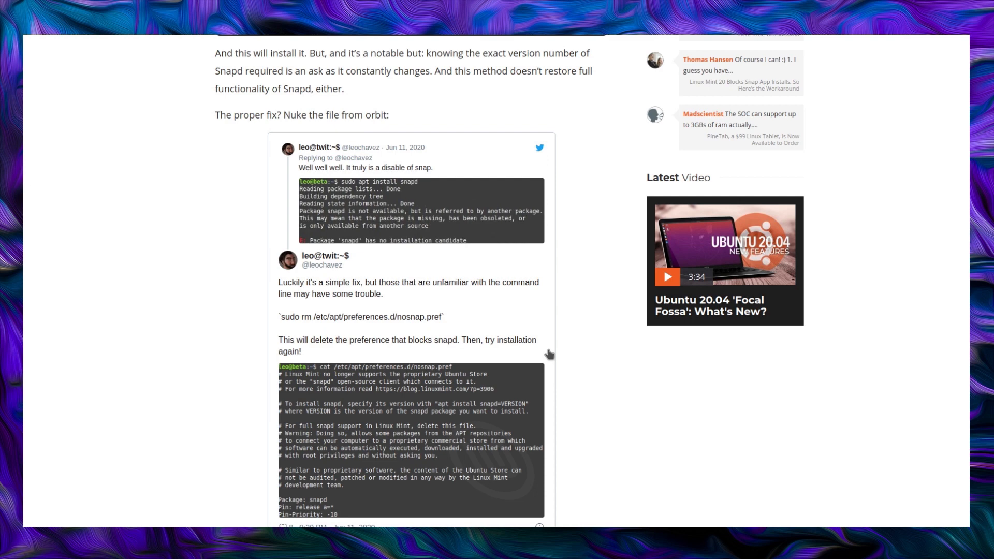
scroll(down, 3)
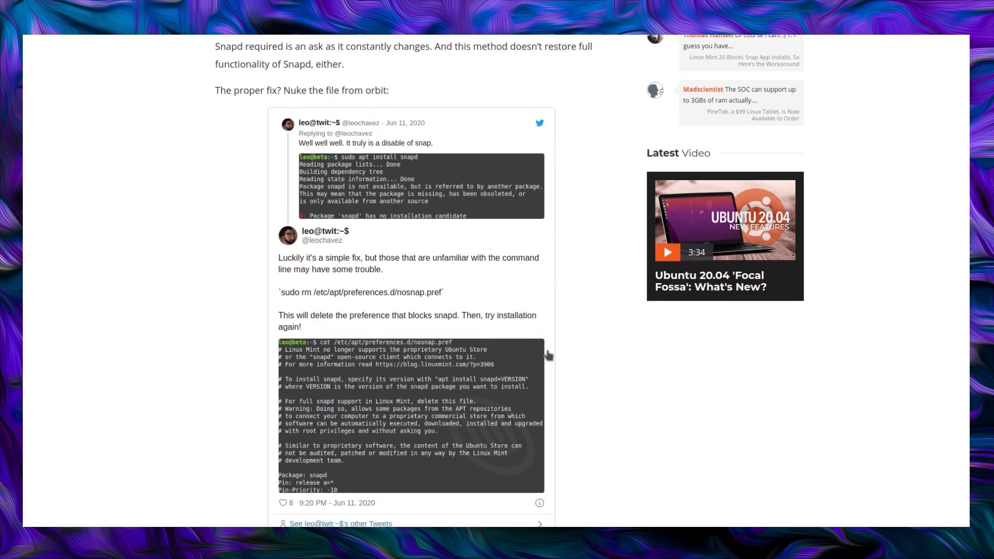
scroll(up, 3)
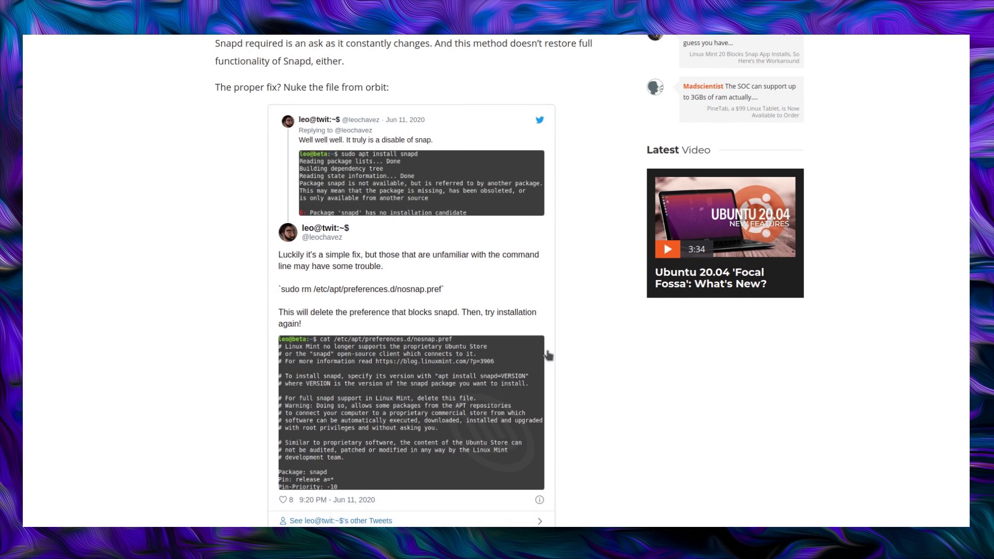
mouse_move(397, 260)
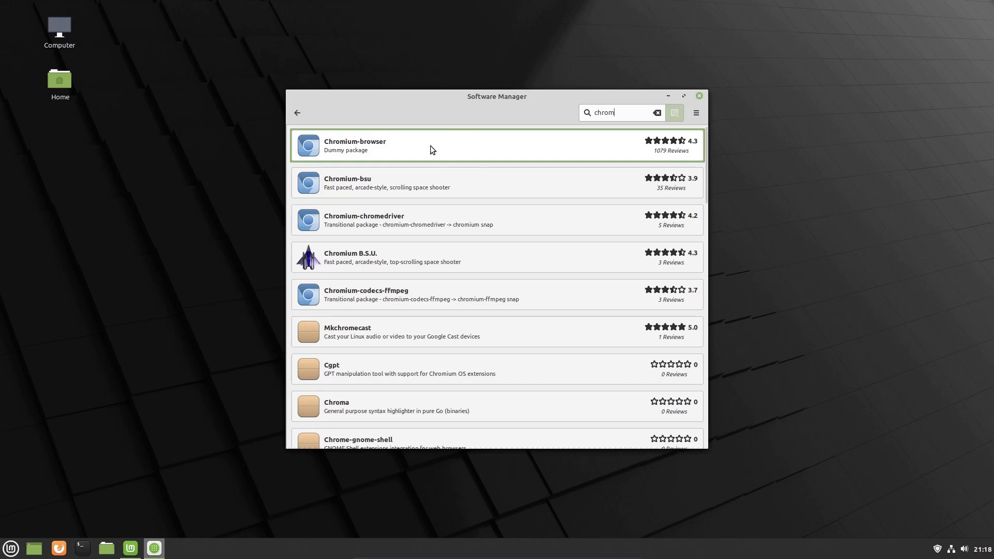
Step: View the Chromium-browser package details showing it is only a dummy package
click(430, 146)
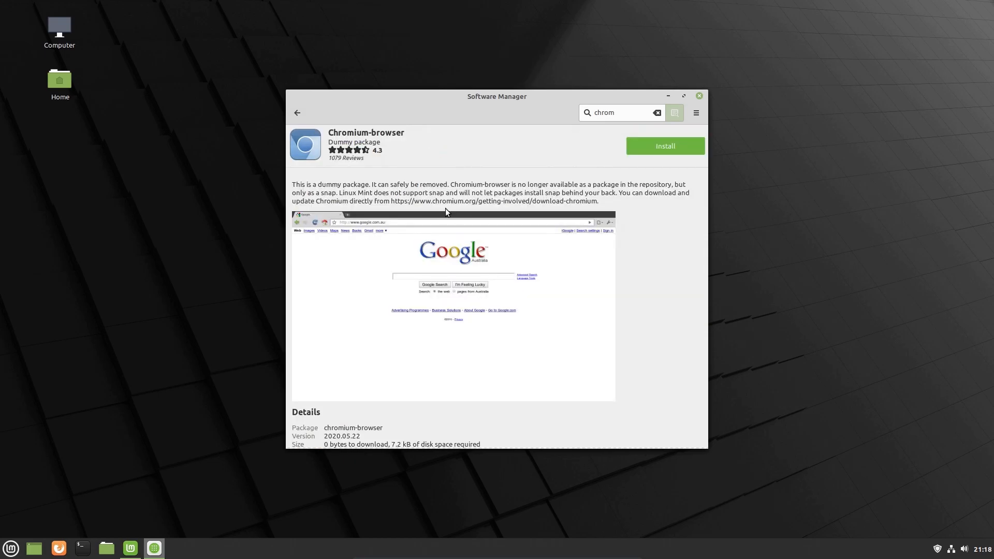
click(682, 95)
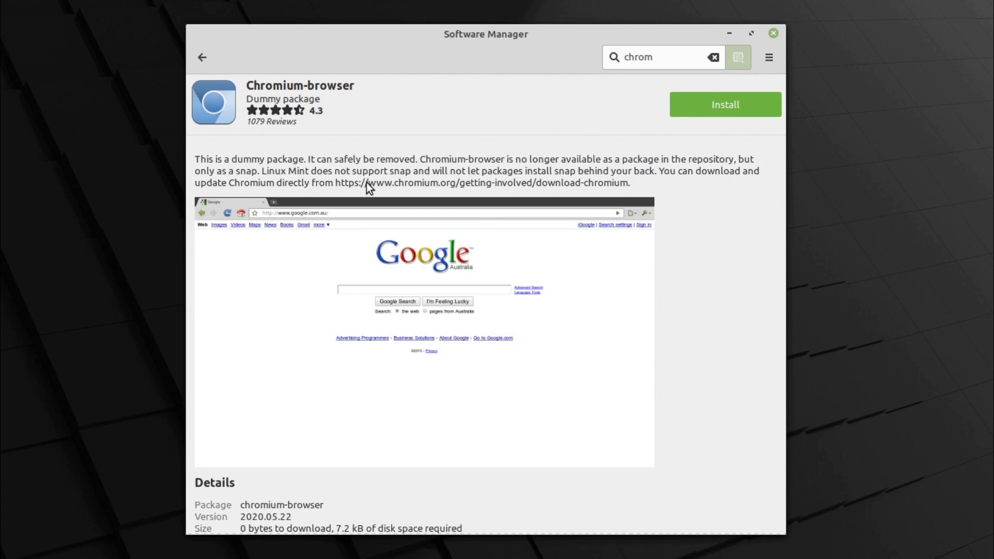
mouse_move(397, 188)
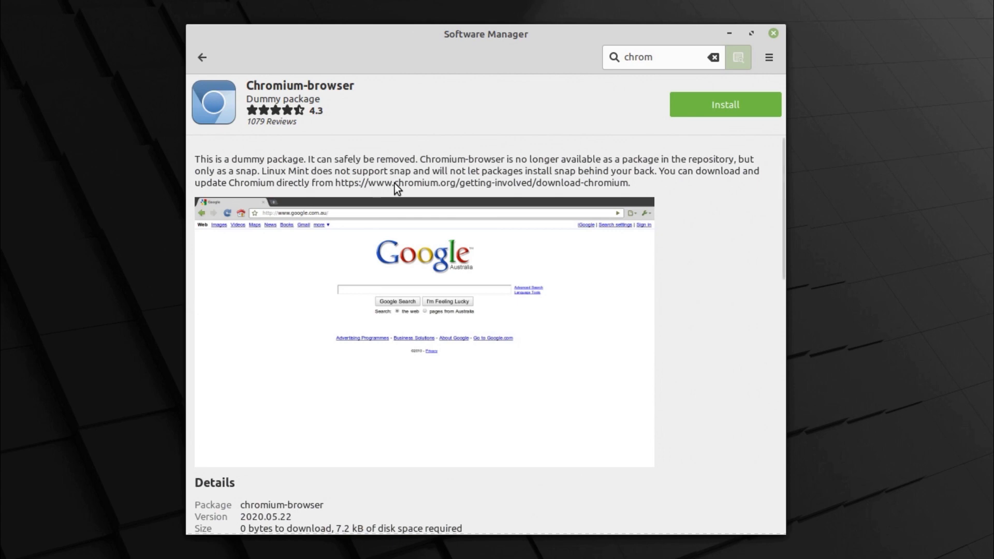
mouse_move(658, 193)
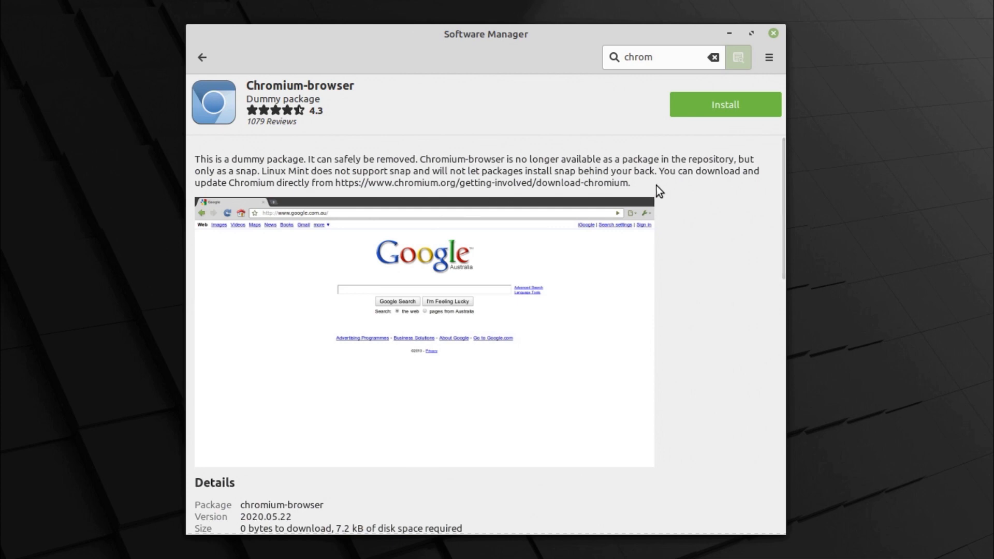
mouse_move(386, 207)
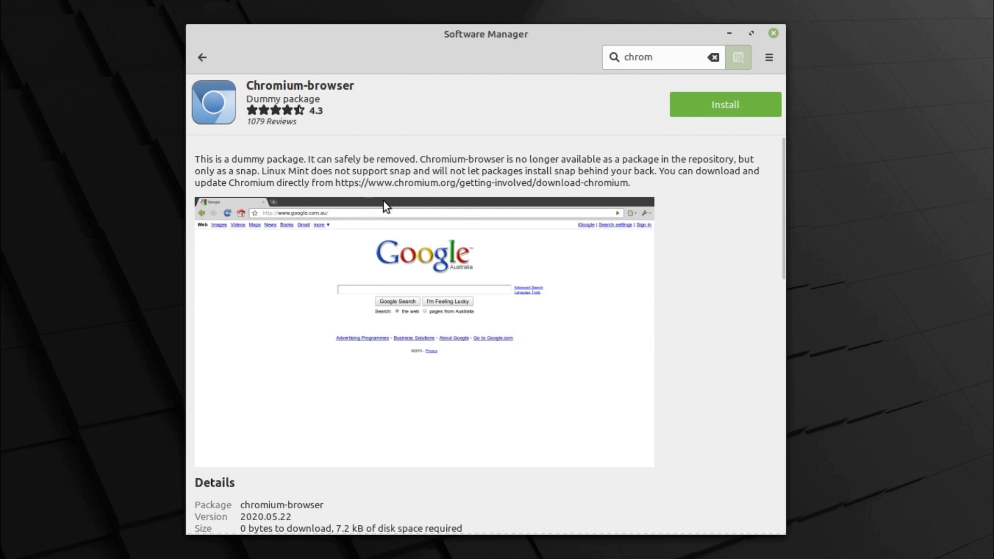
mouse_move(673, 218)
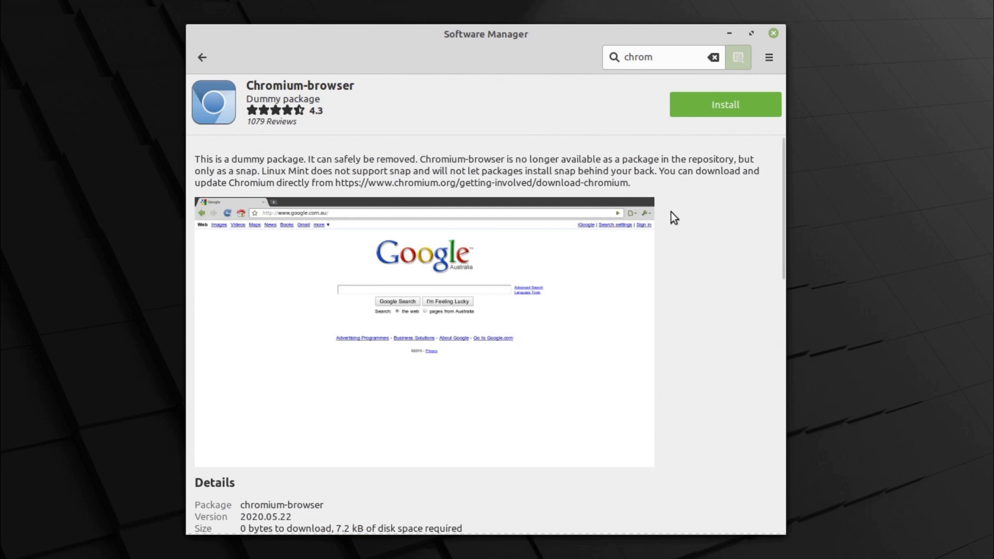
scroll(down, 3)
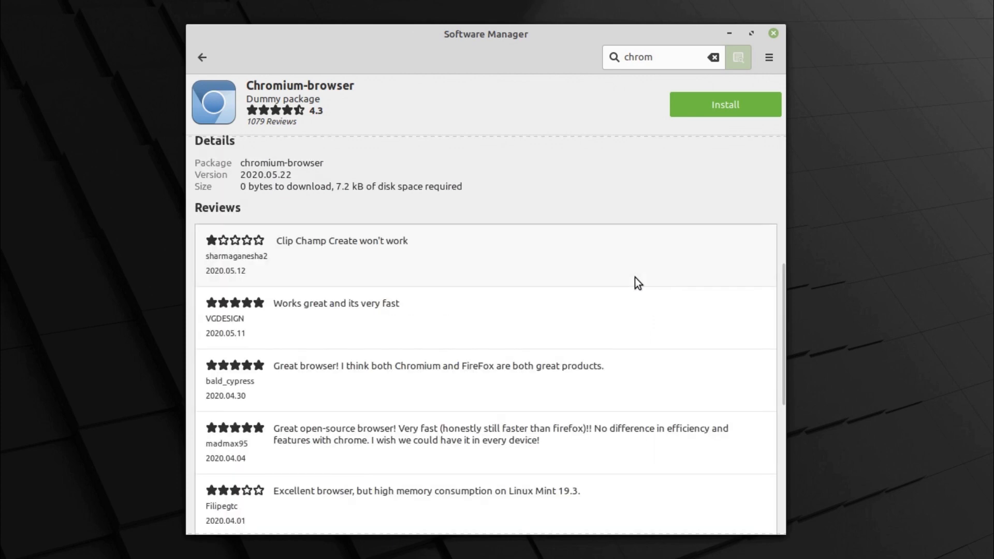
scroll(up, 3)
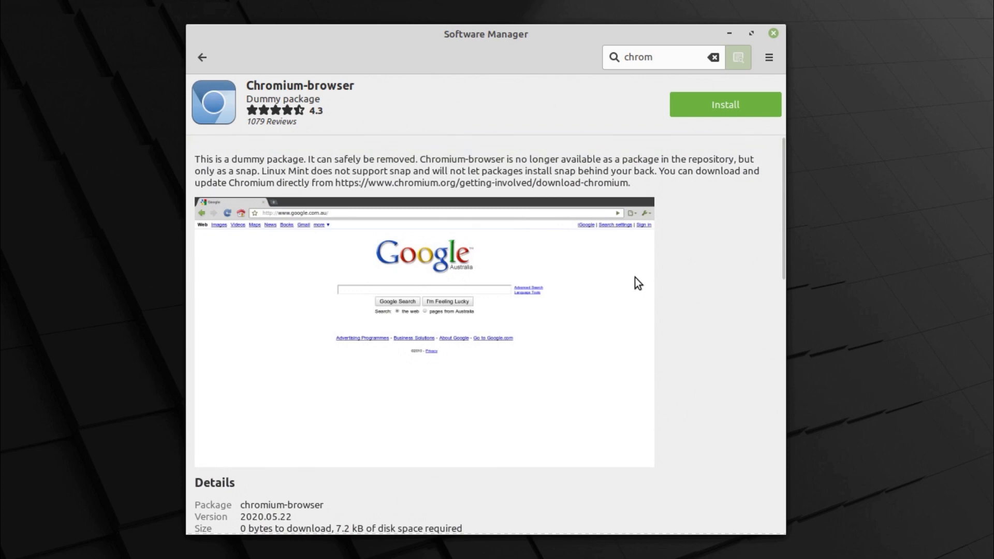
mouse_move(580, 270)
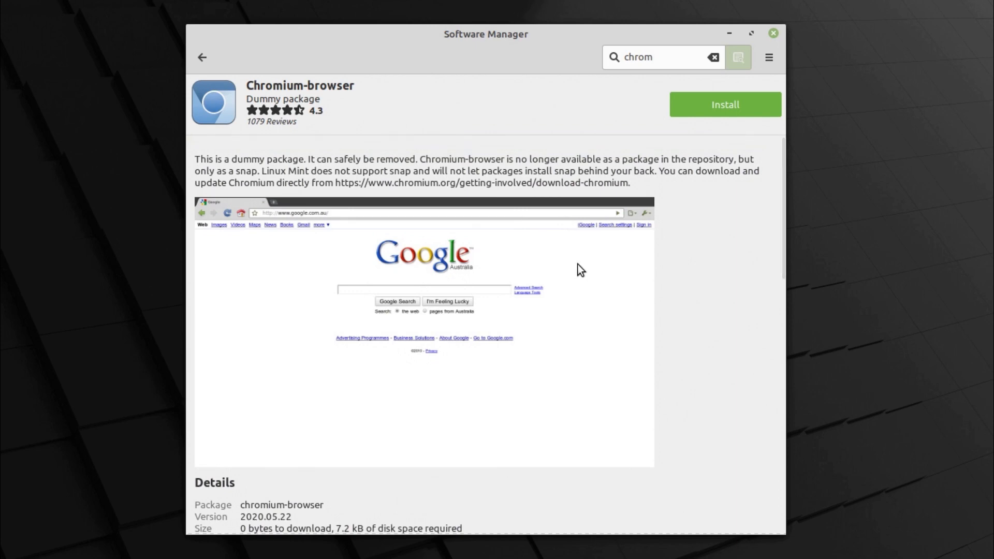
mouse_move(577, 267)
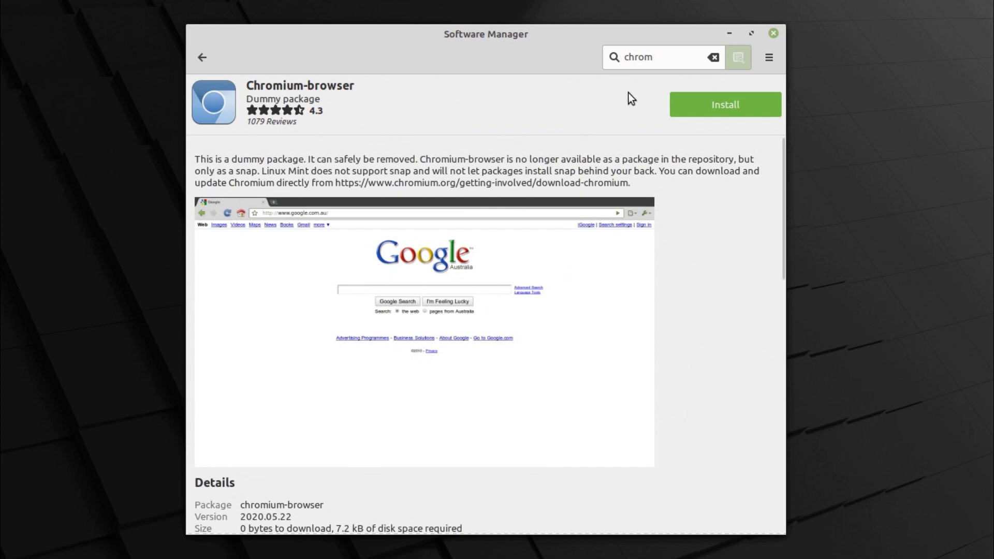
mouse_move(457, 50)
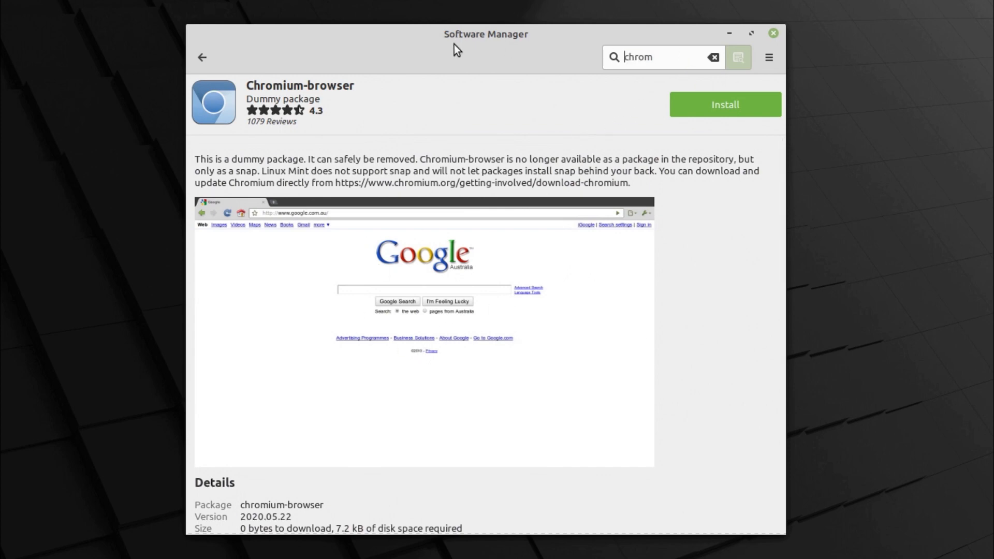
Step: Replace the search text with 'snapd' to look up the snapd package
triple_click(660, 57)
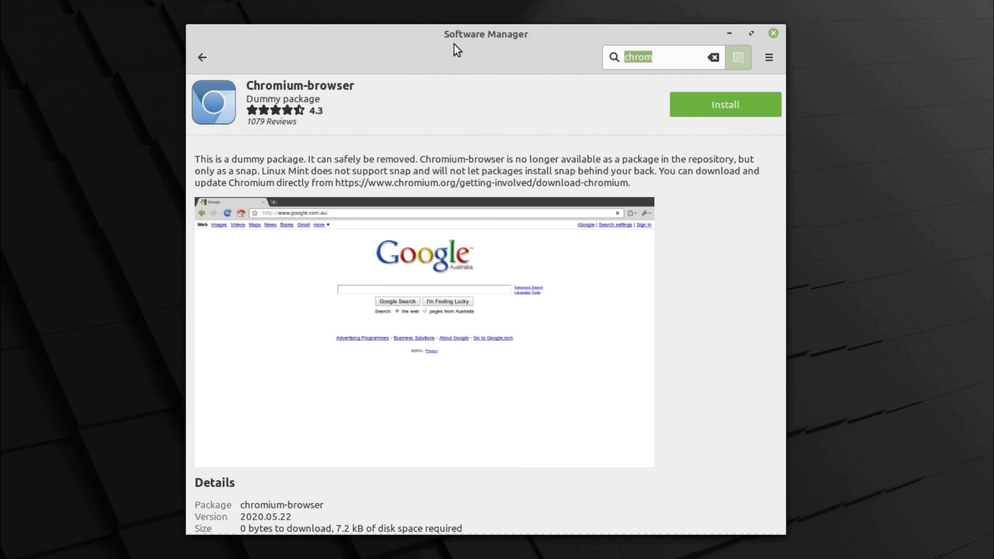
text(snapd)
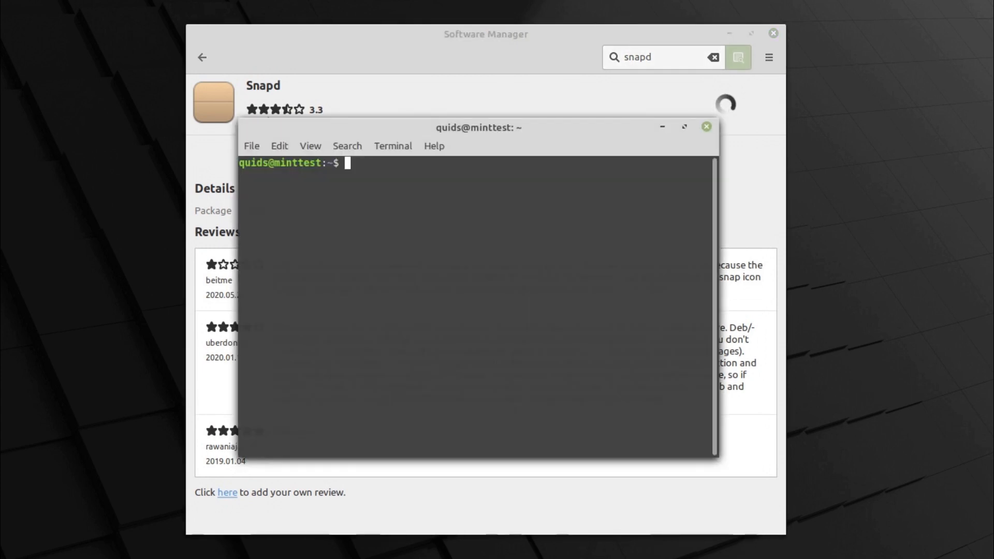
Step: Run snap (not found), then sudo apt install snapd, which fails with no installation candidate
text(snap)
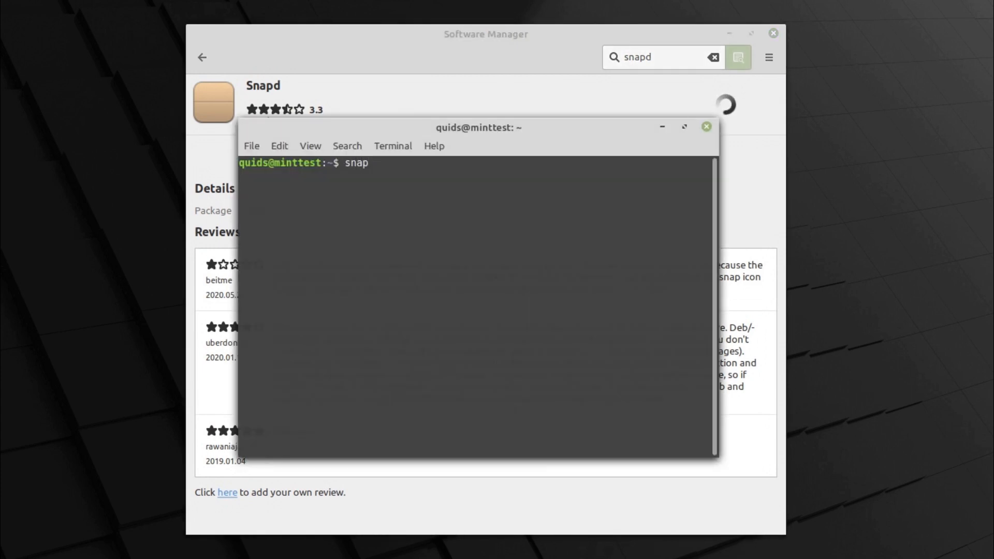
key(Return)
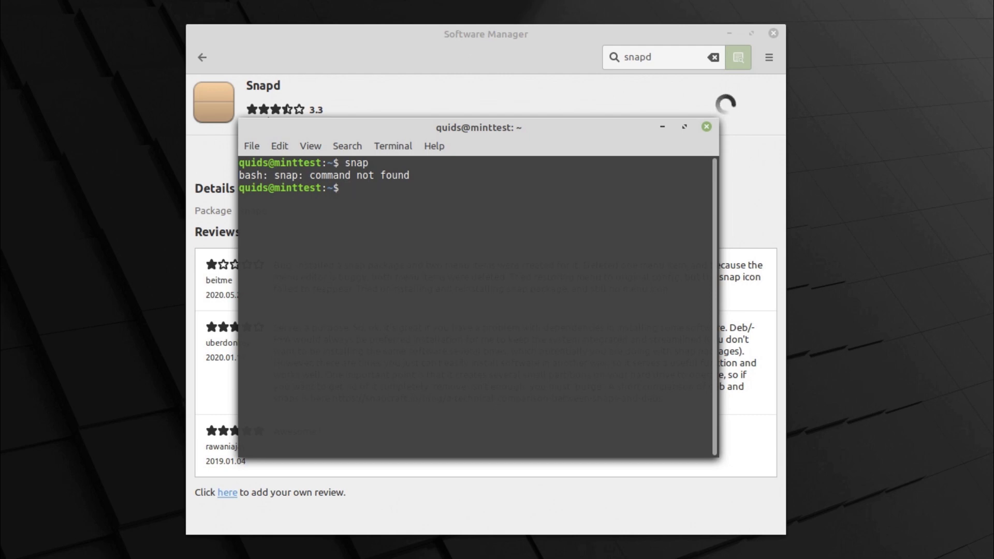
text(sudo snap)
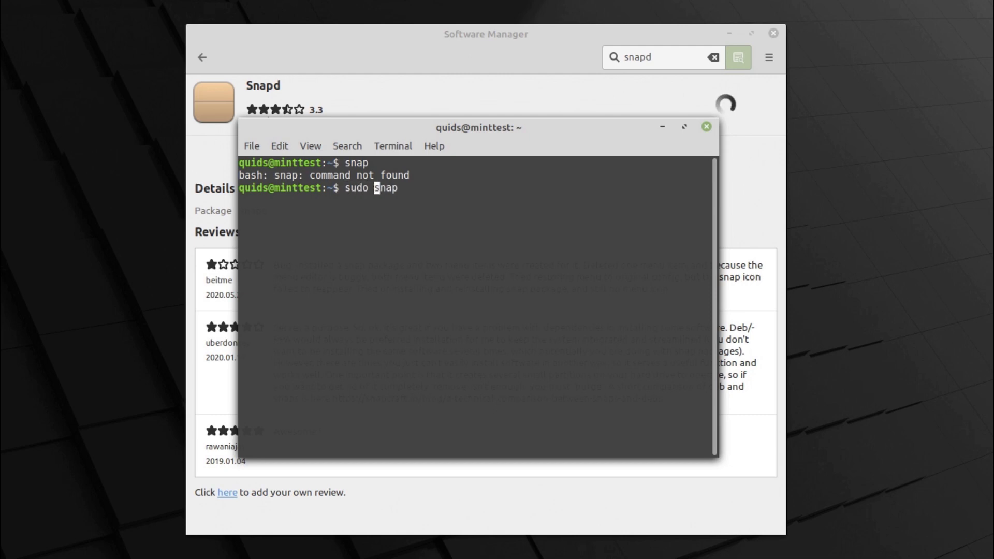
text(apt install snapd)
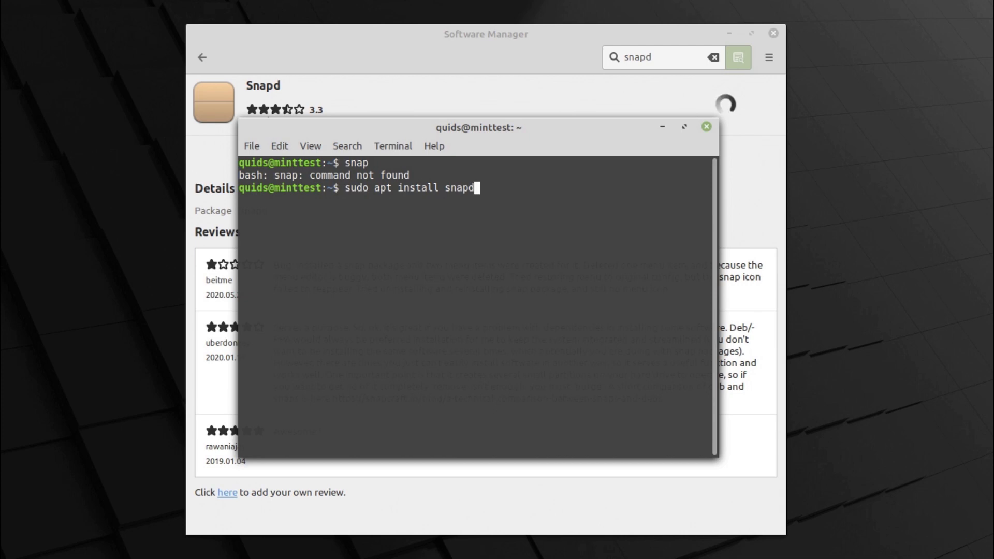
key(Return)
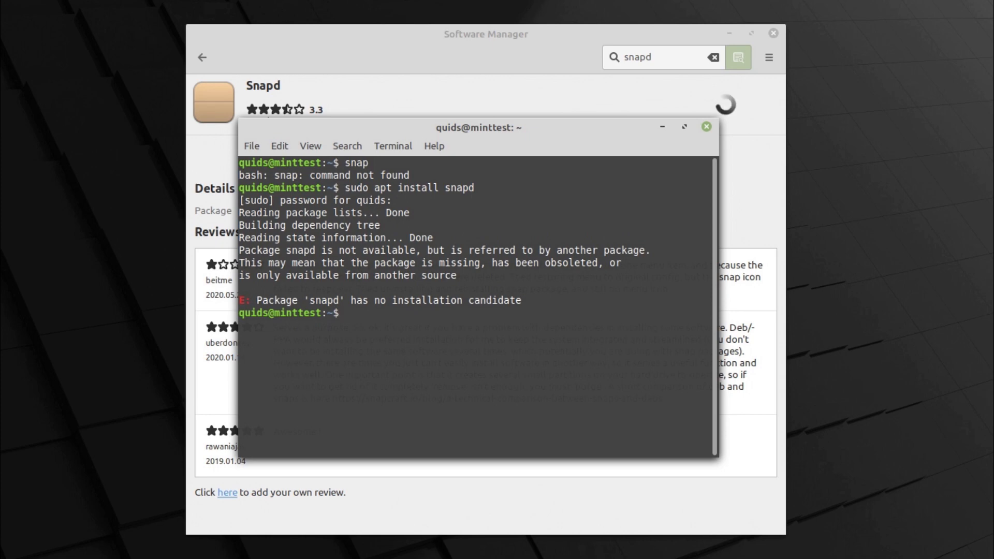
Step: Display /etc/apt/preferences.d/nosnap.pref with cat, then remove it with sudo rm
text(cat /etc/apt/preferences.d/nosnap.pref)
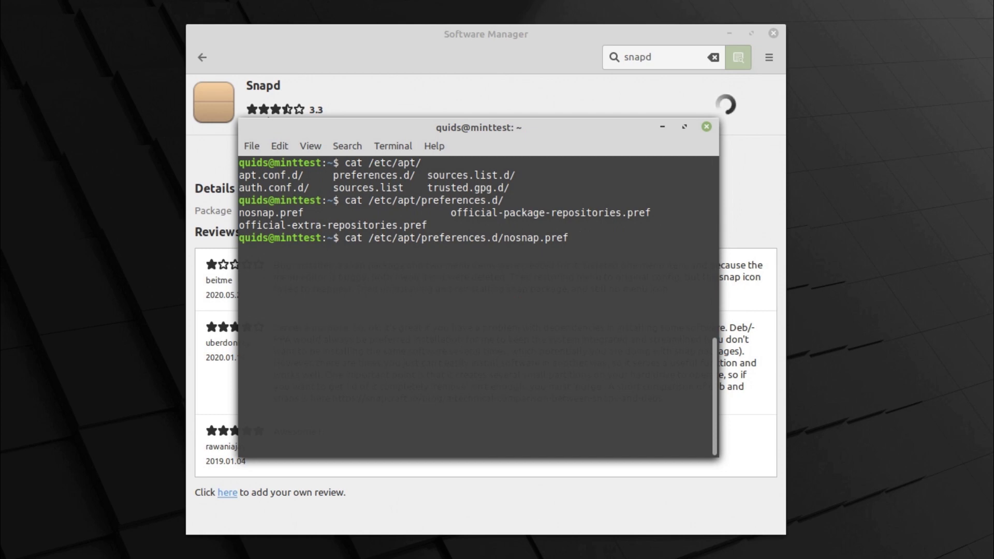
key(Return)
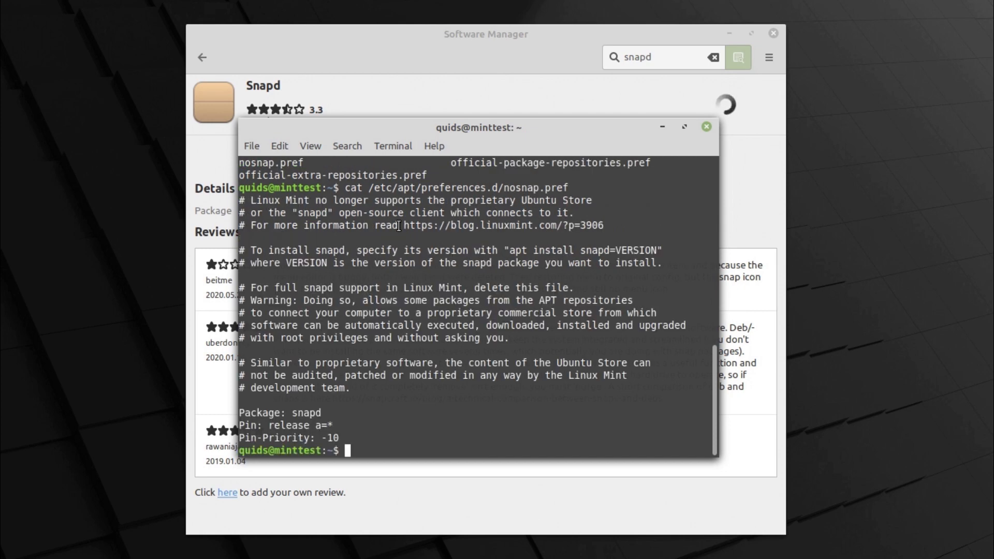
mouse_move(405, 227)
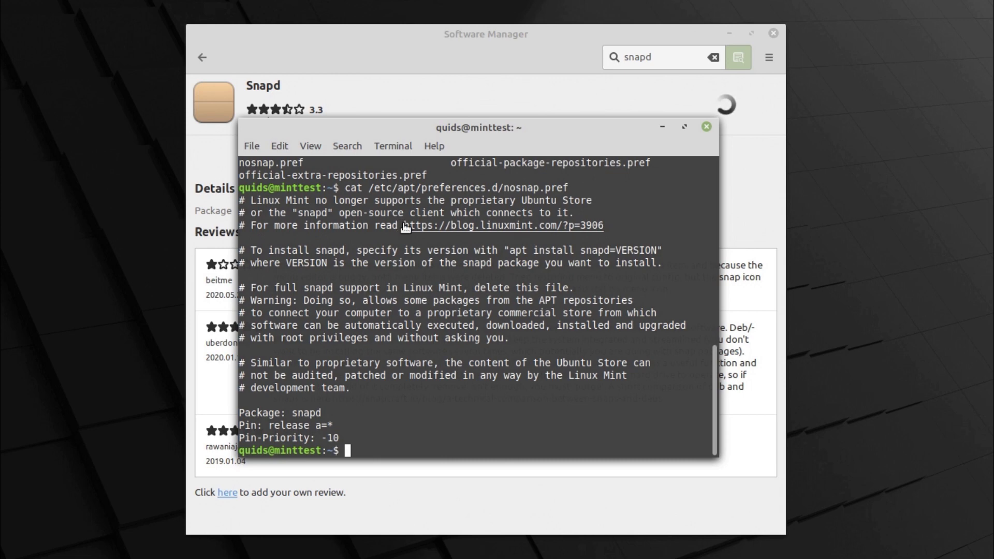
double_click(504, 224)
text(sudo rm /etc/apt/preferences.d/nosnap.pref)
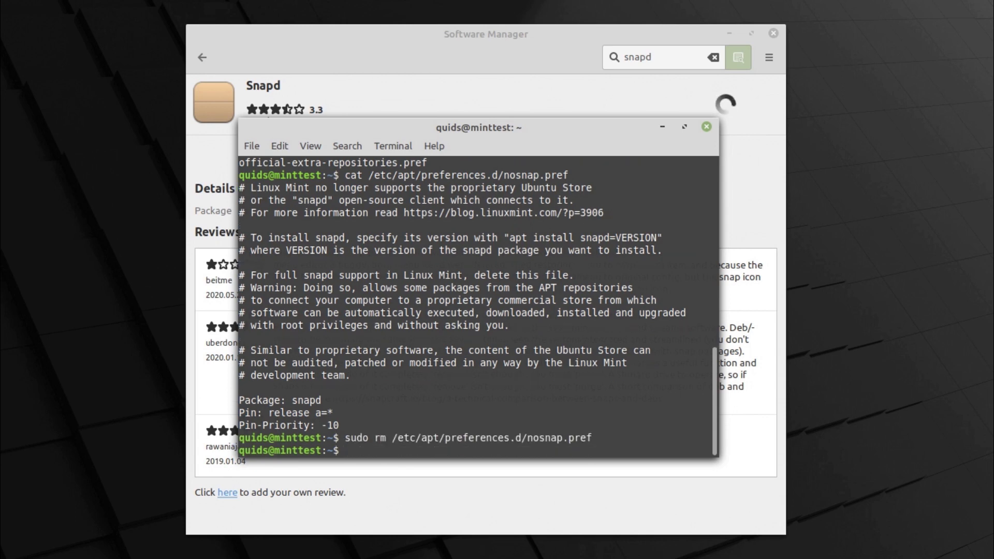
Step: Run 'sudo apt install snapd' and interrupt the download partway with Ctrl+C
text(sudo apt install snapd)
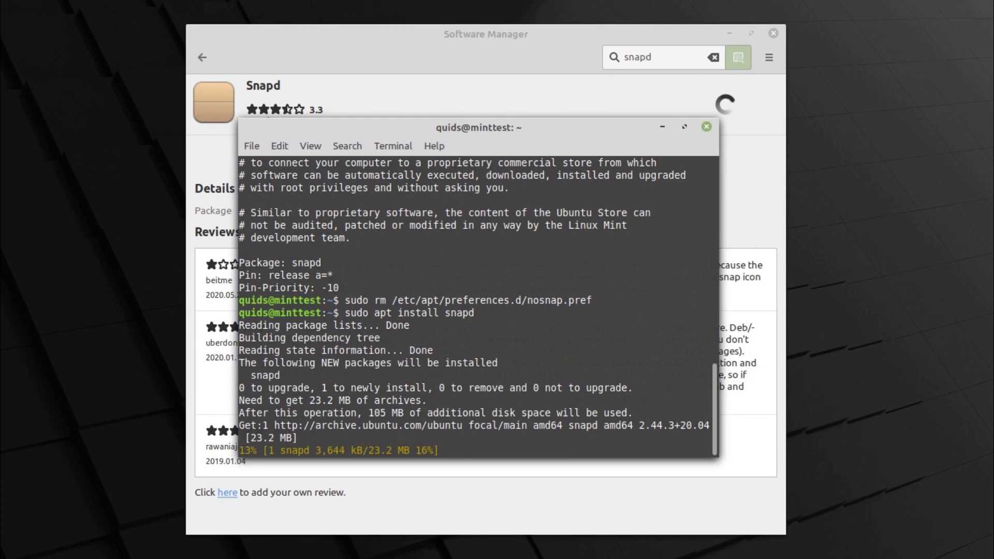
key(ctrl+c)
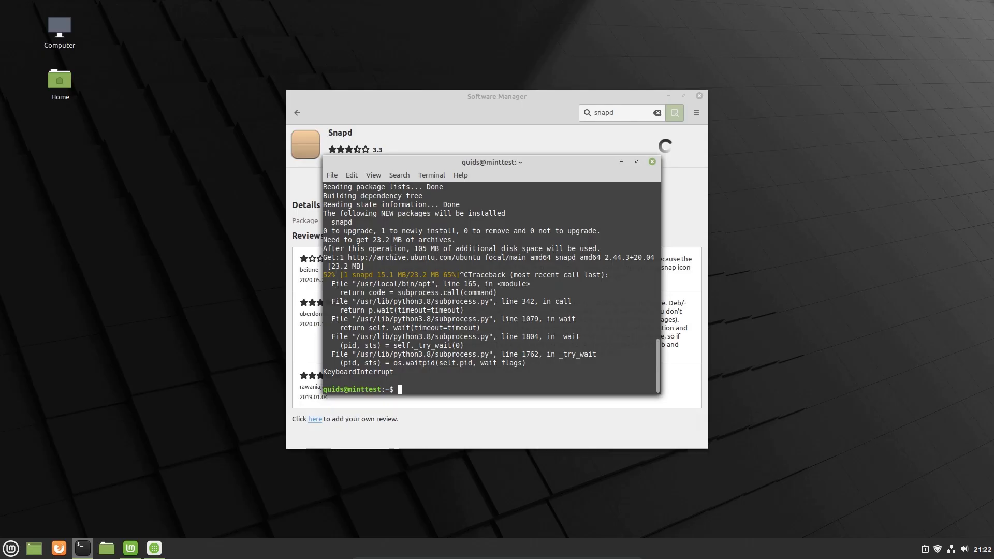